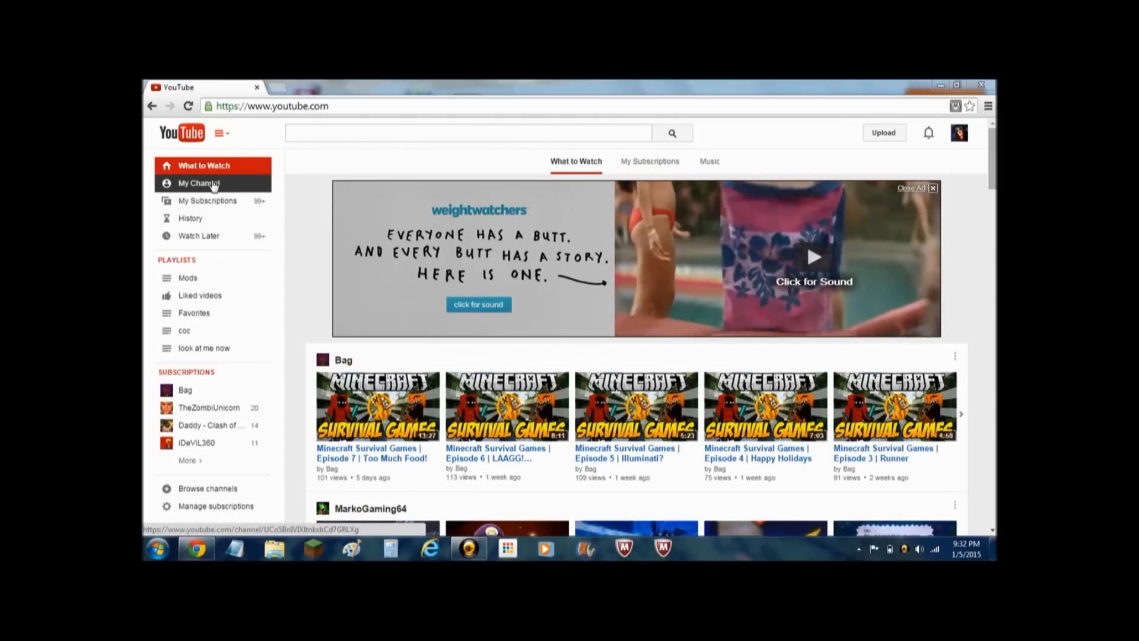
# Step: Go to your own channel page and start loading Video Manager
pyautogui.click(202, 183)
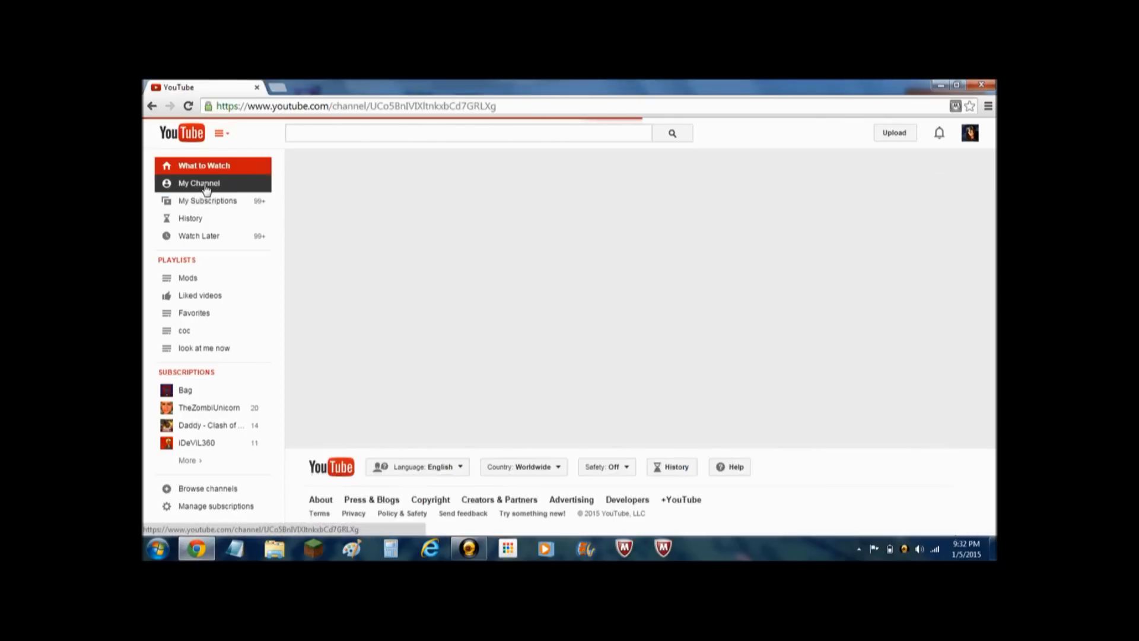
pyautogui.click(198, 183)
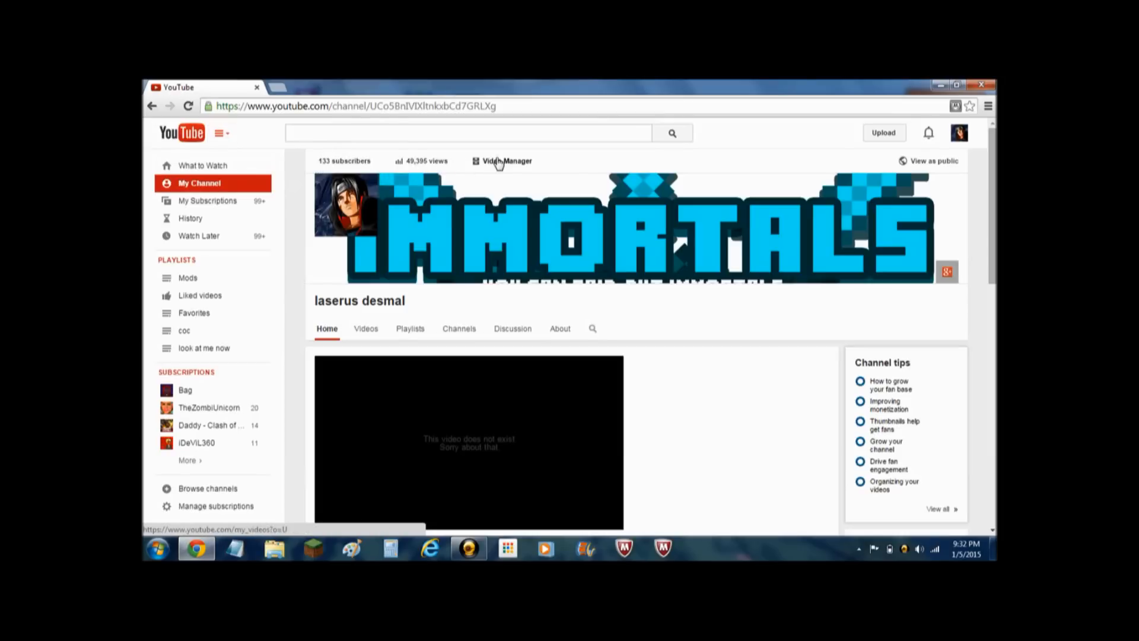
pyautogui.click(506, 161)
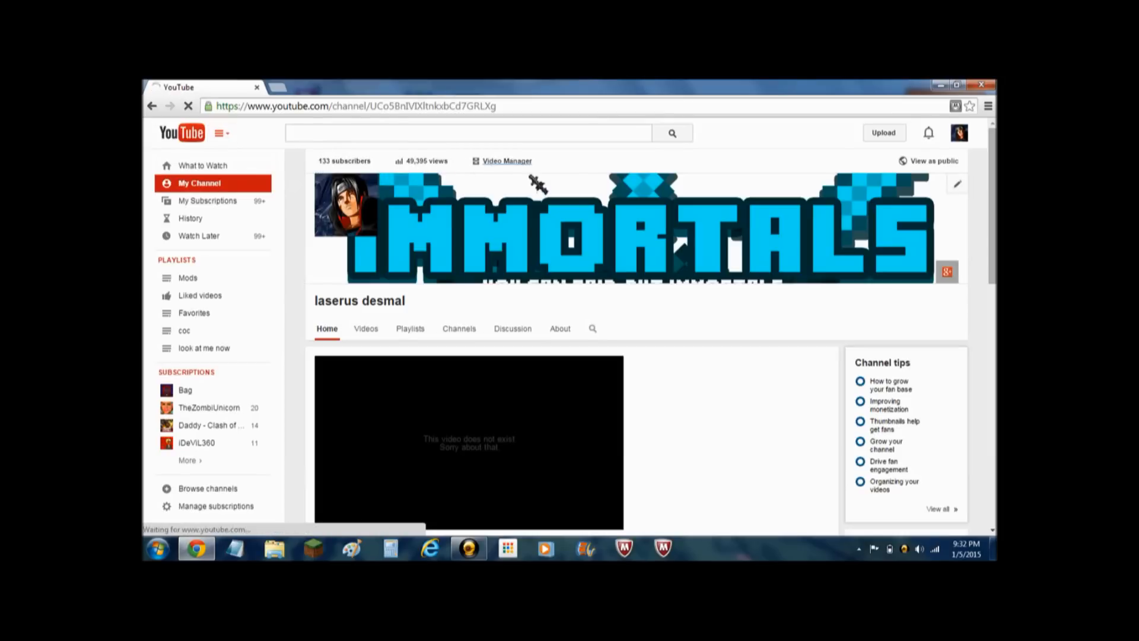
# Step: Bulk-delete the selected failed uploads, including Sonic Adventure 2 and Runescape is back!!
pyautogui.click(506, 160)
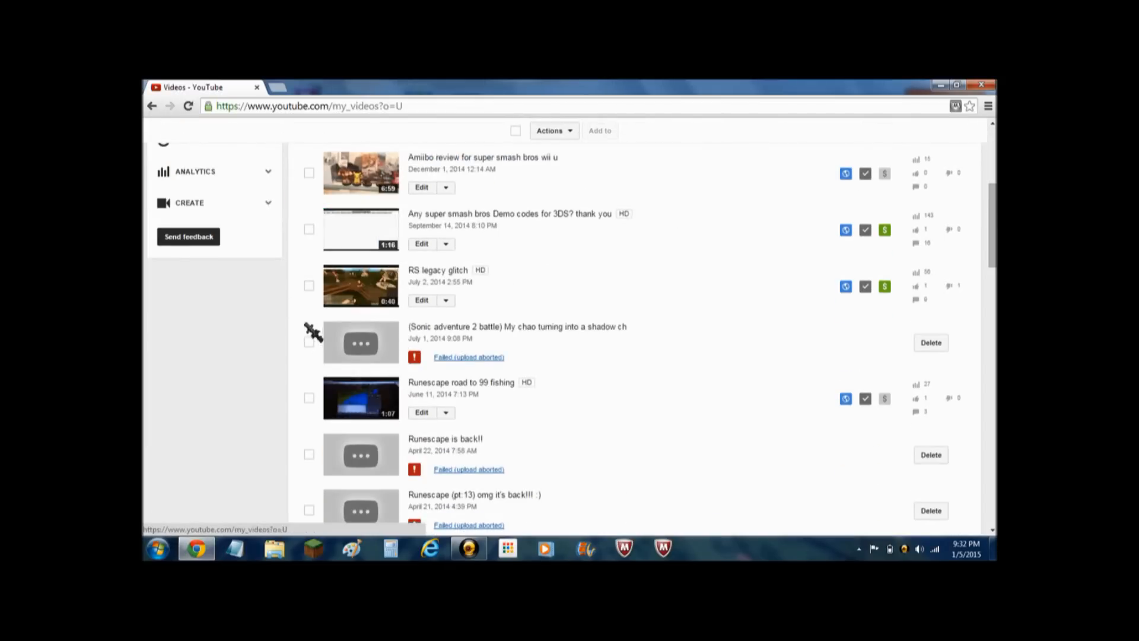
pyautogui.click(309, 342)
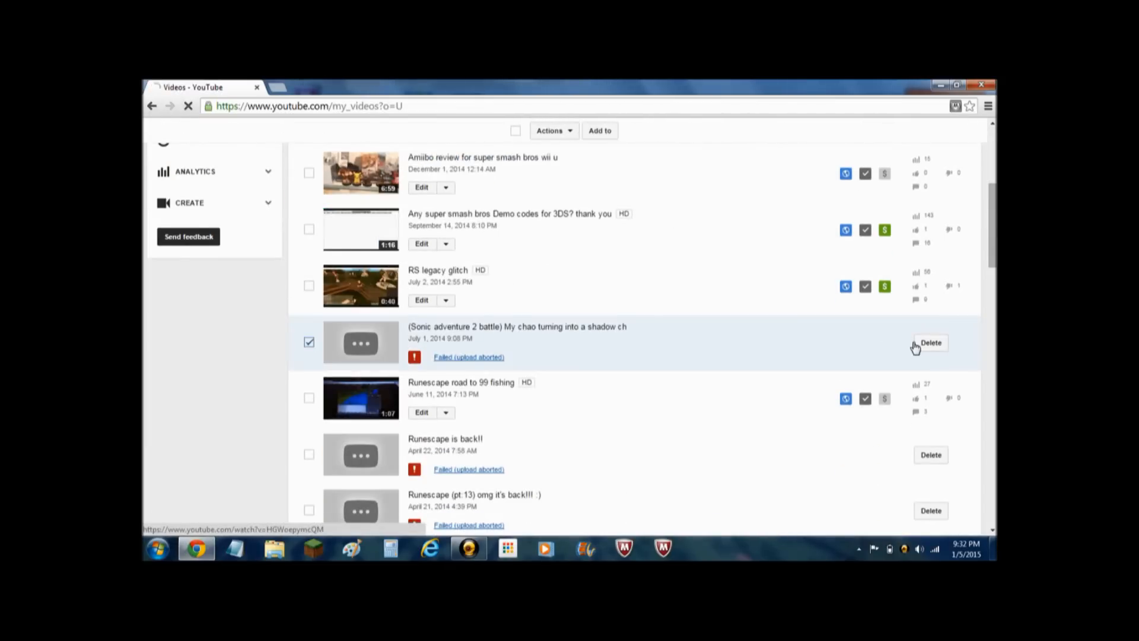
pyautogui.scroll(-3)
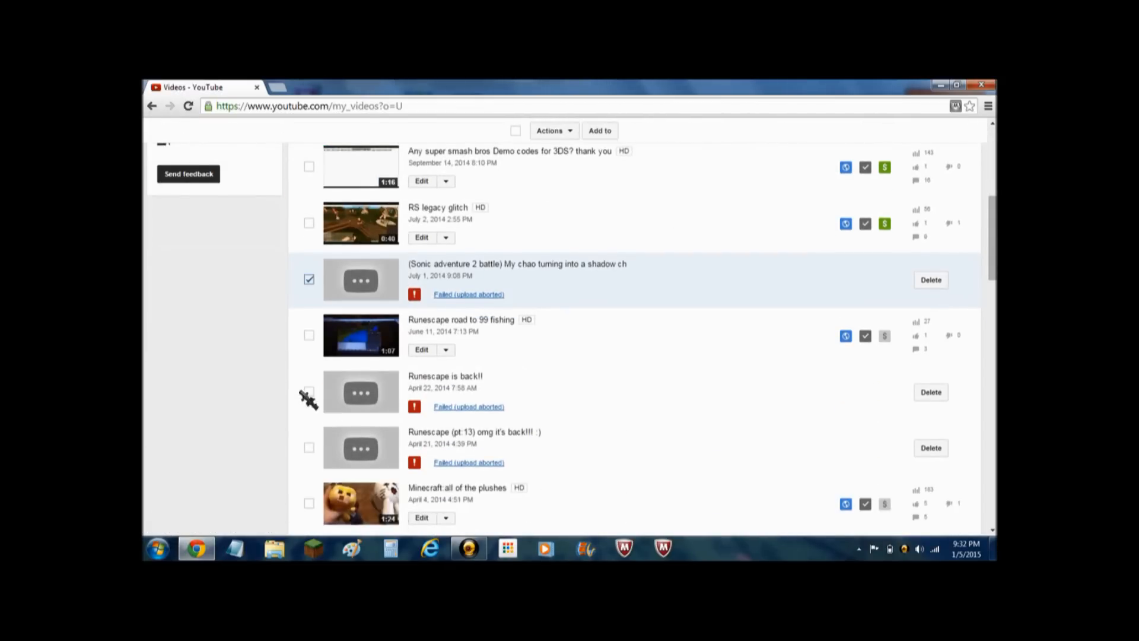
pyautogui.click(308, 392)
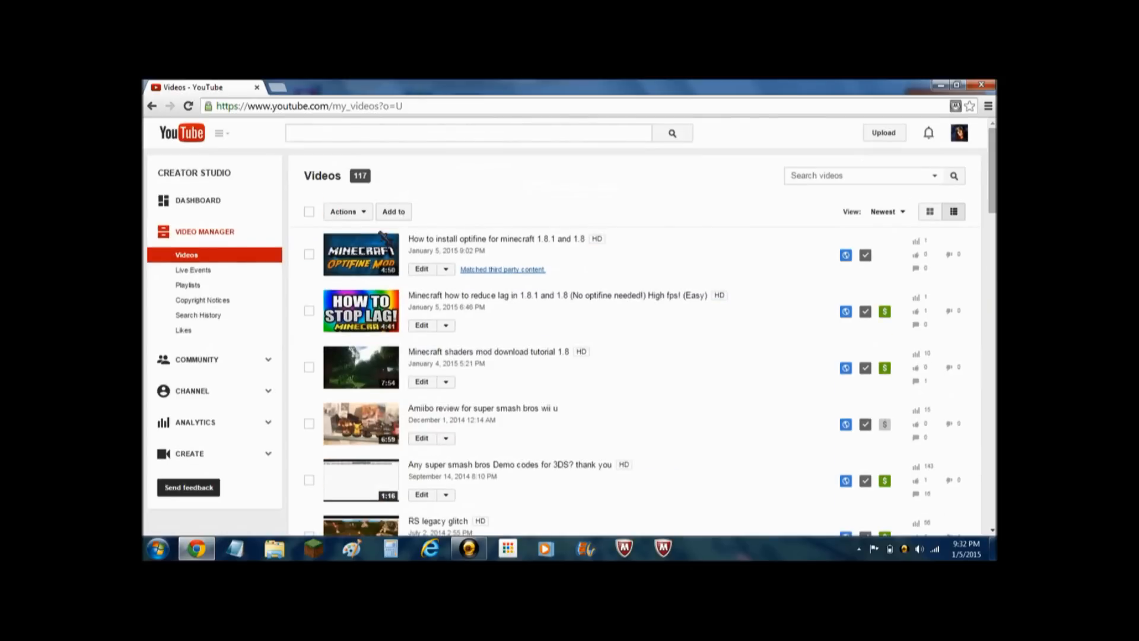
pyautogui.click(343, 212)
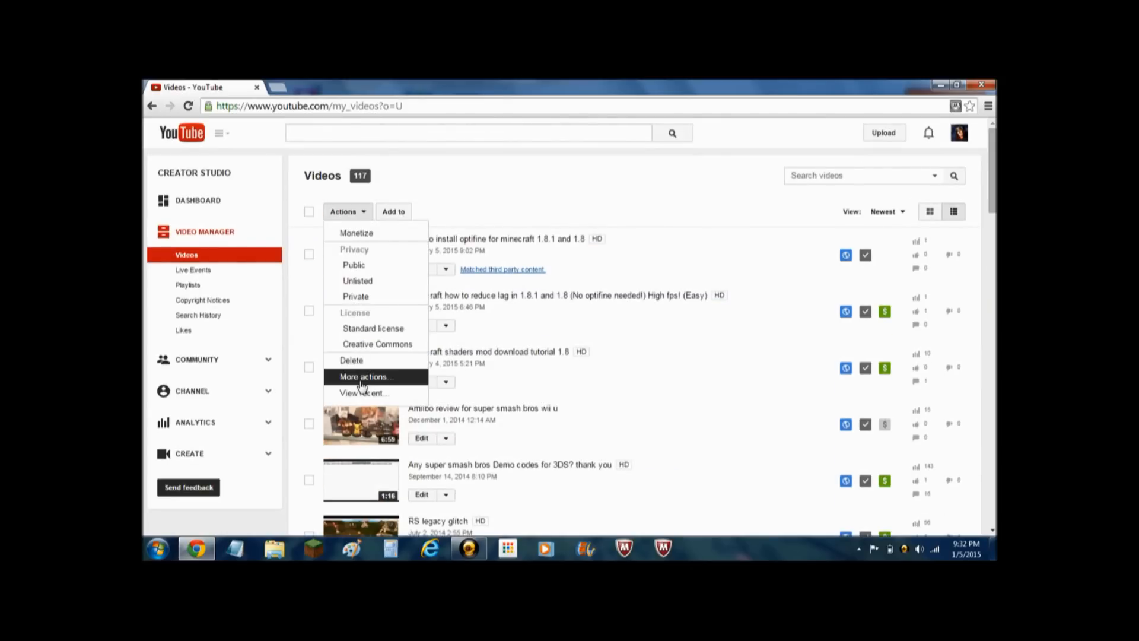
pyautogui.click(351, 360)
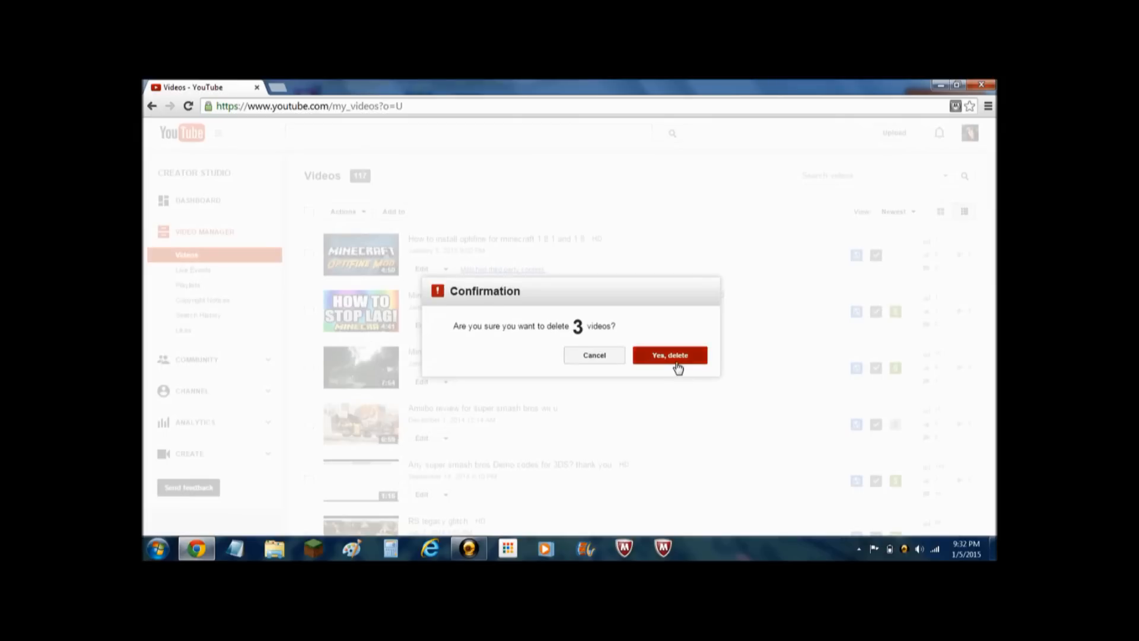
pyautogui.click(670, 355)
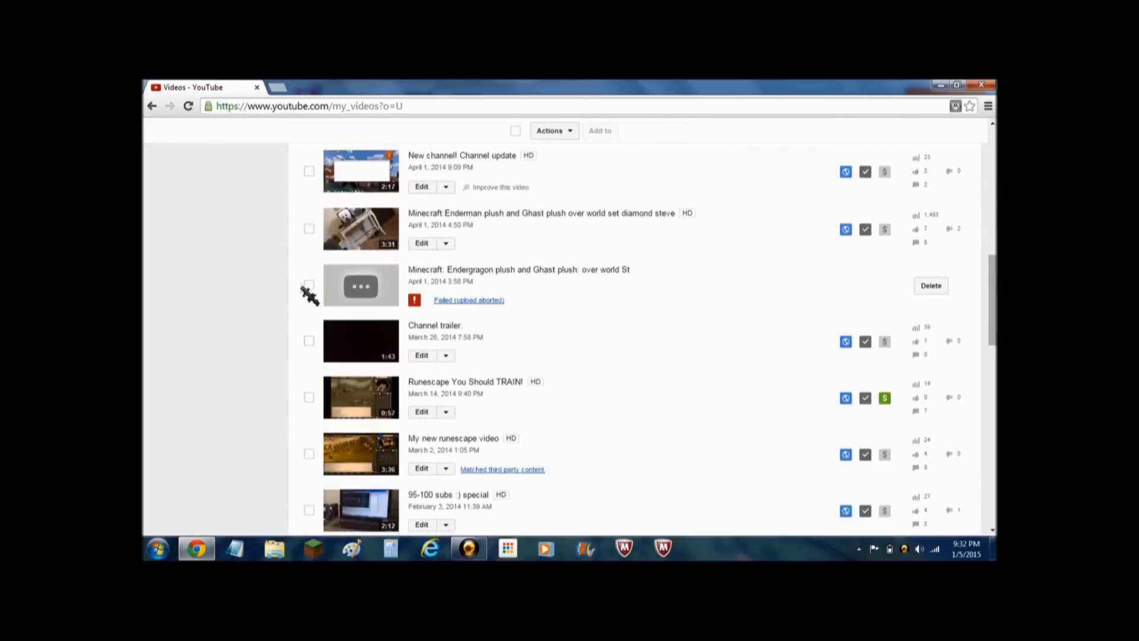
# Step: Delete the failed Endergragon plush upload and open editing options for the Smash Bros demo codes video
pyautogui.click(309, 285)
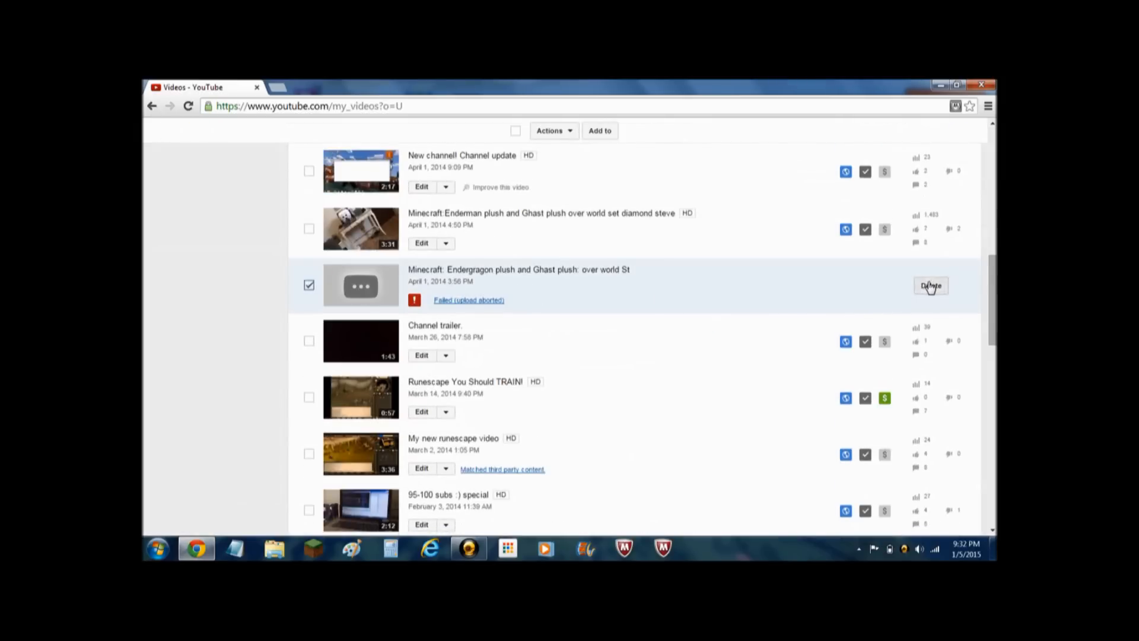
pyautogui.click(930, 285)
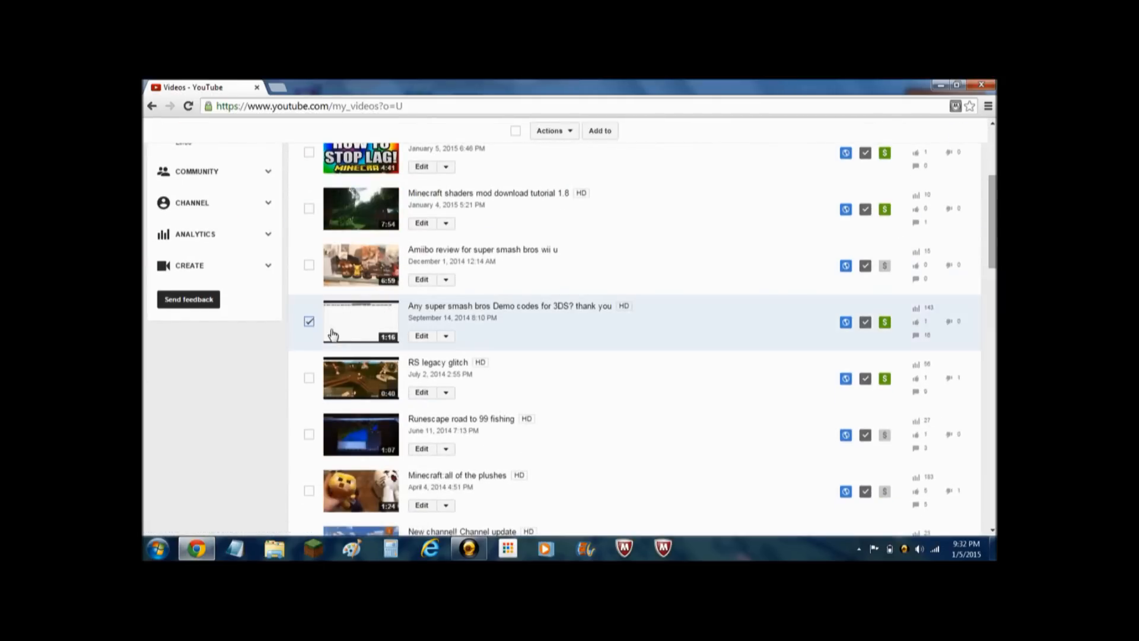
pyautogui.click(445, 336)
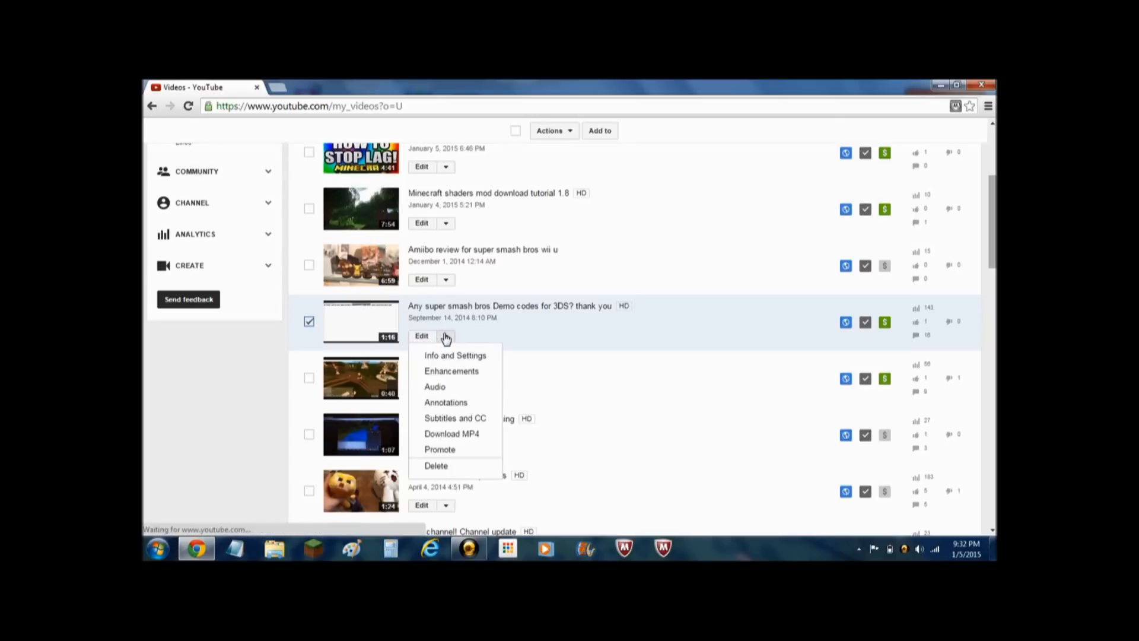